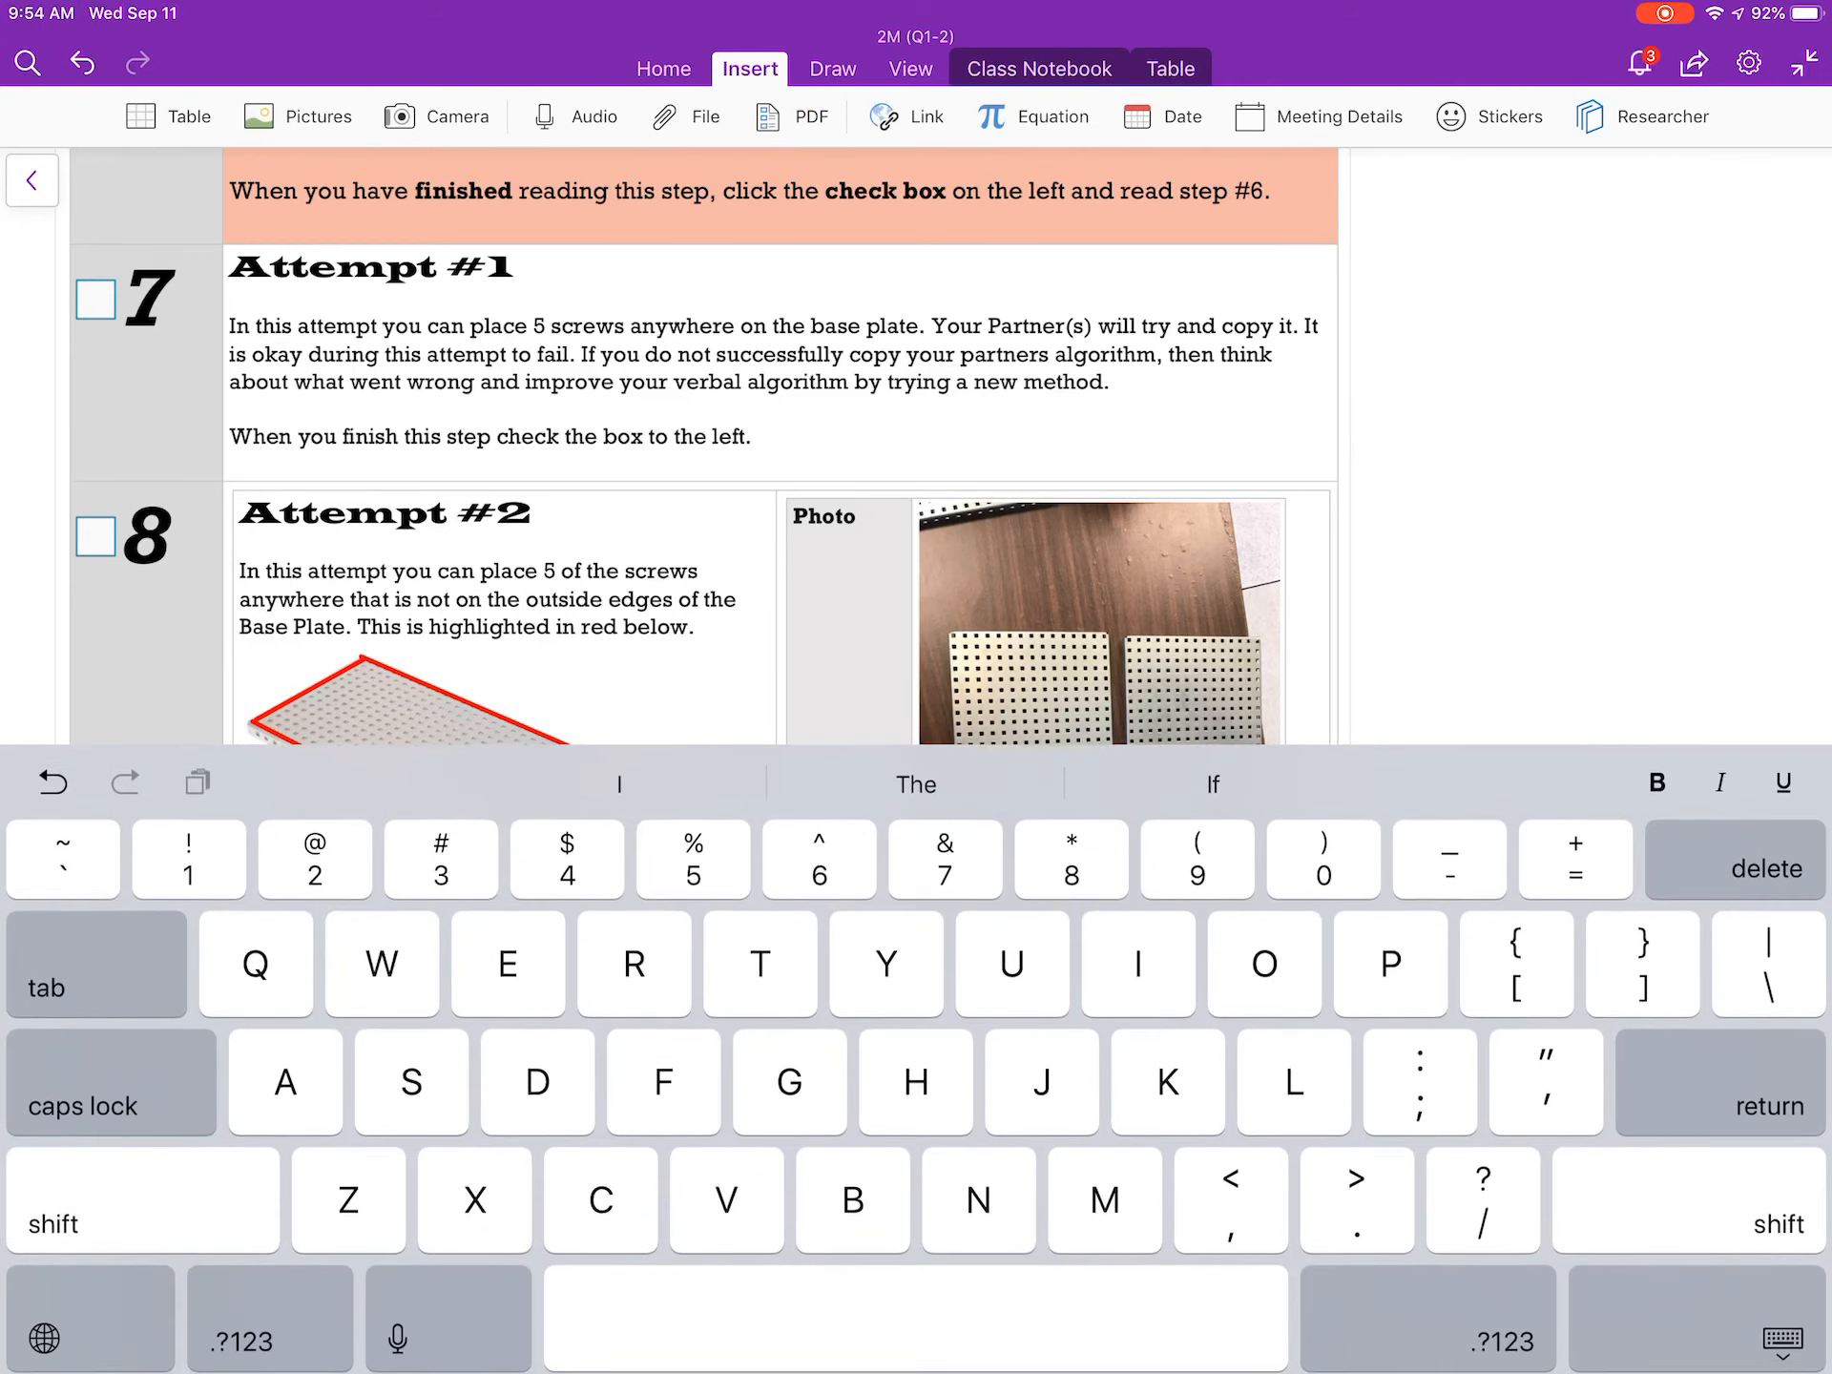
- Place the cursor in the Attempt #2 "Explain how you did" cell at step 8
scroll(down, 3)
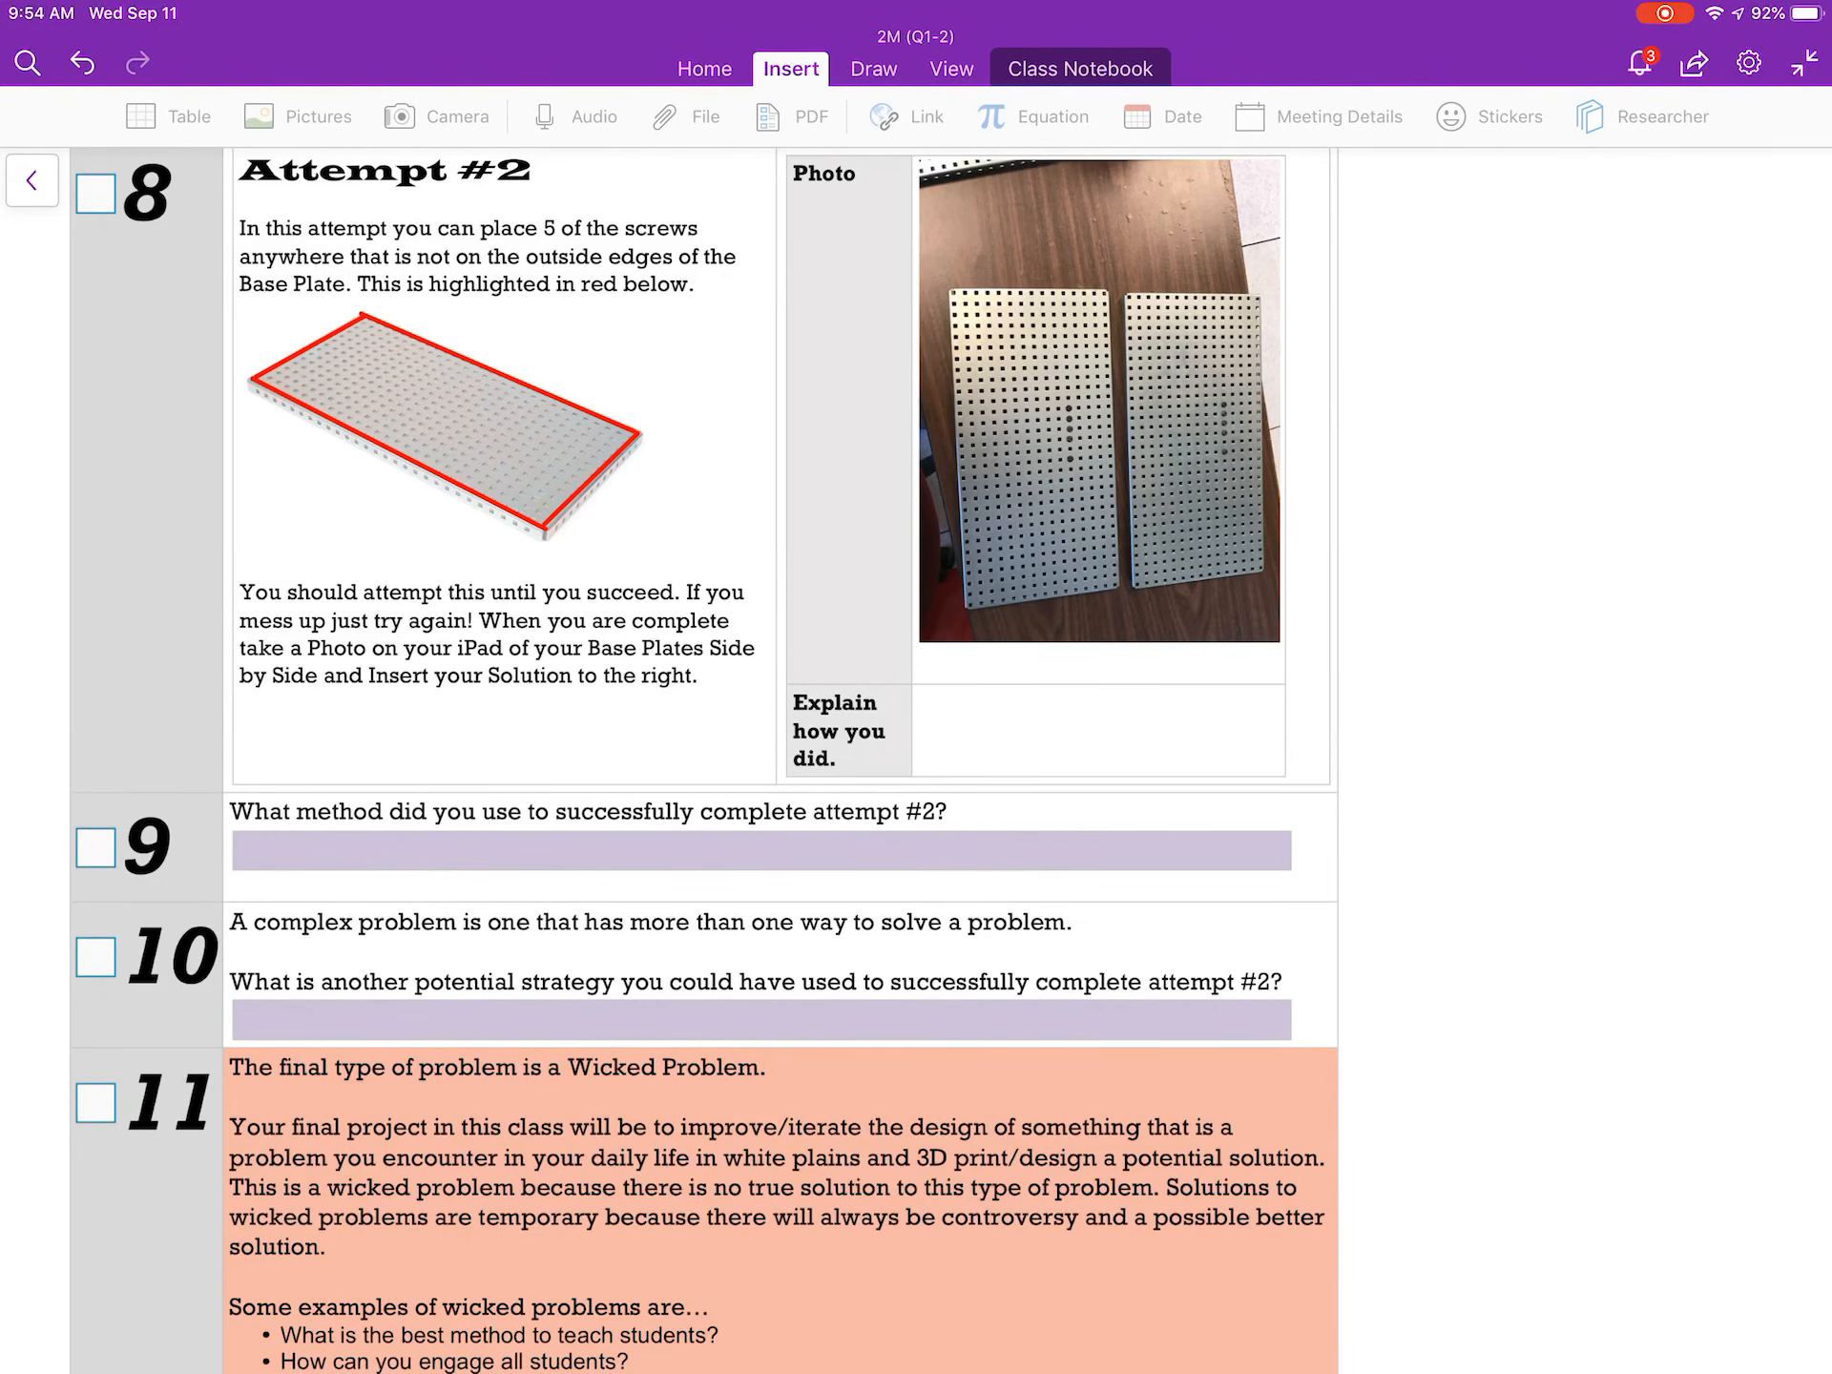
click(1099, 729)
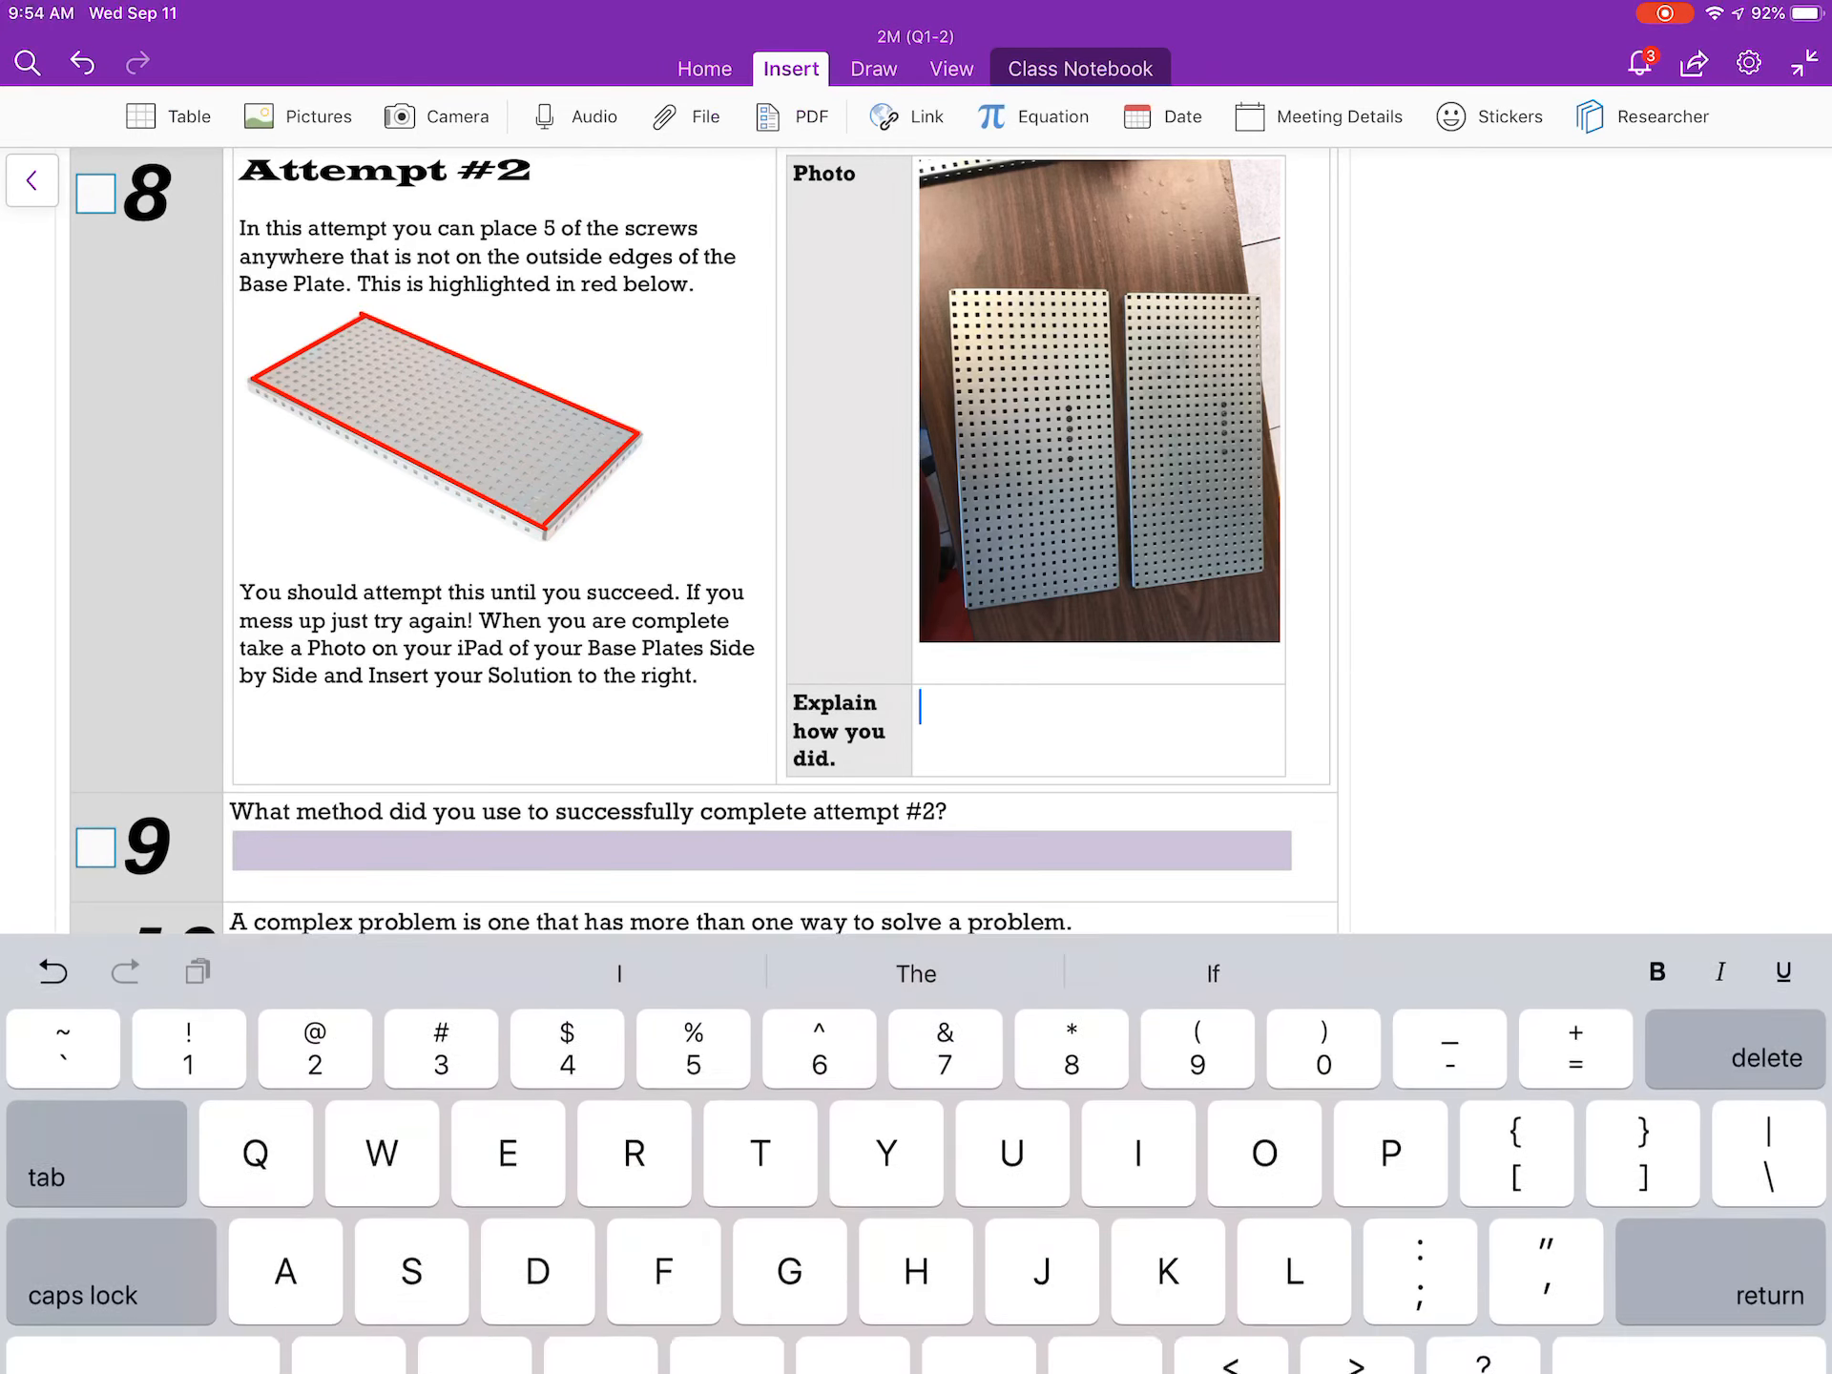